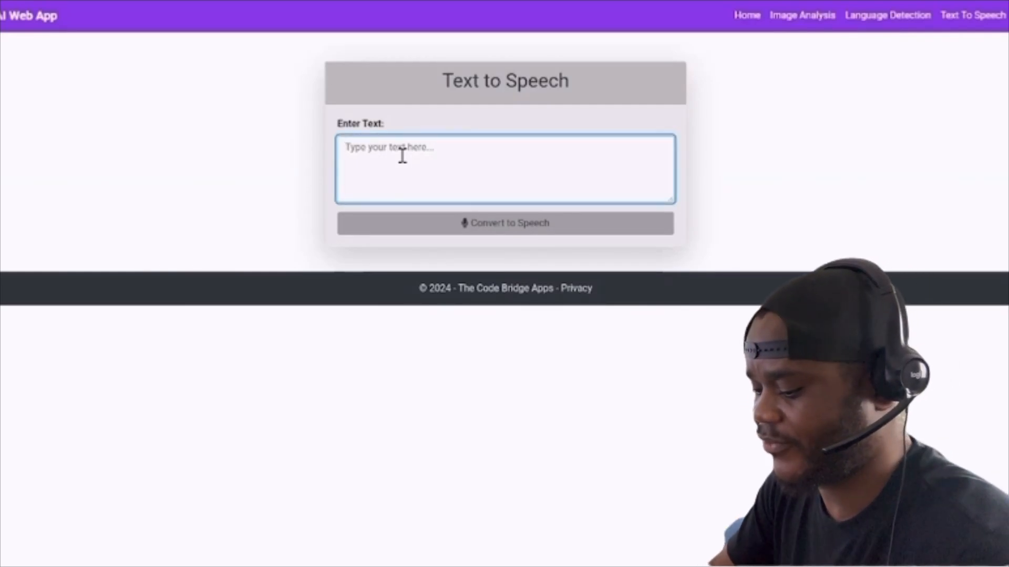
Step: Submit the phrase 'Hello My friends' on the Text to Speech page for conversion
text(Hello My f)
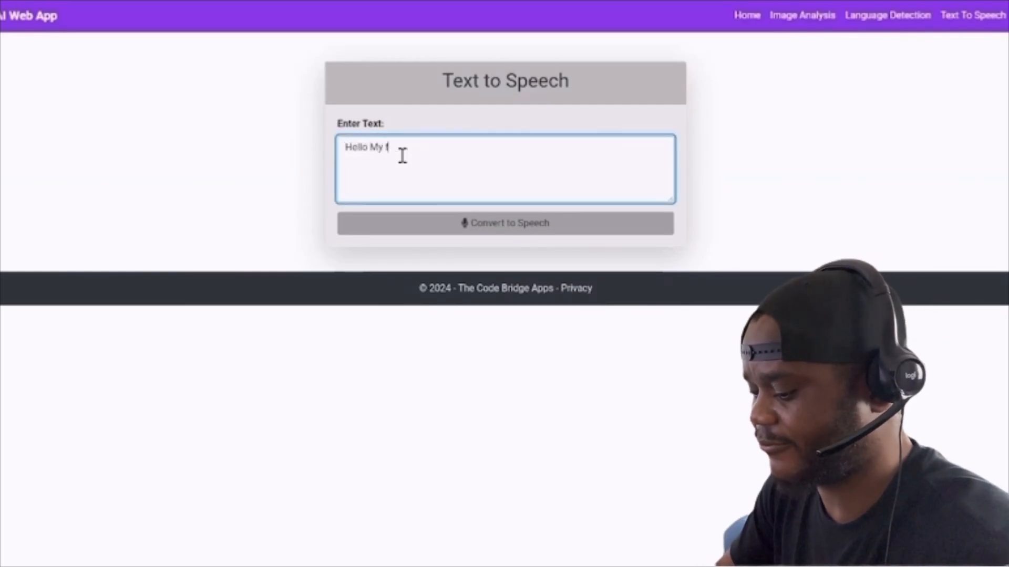
text(riends)
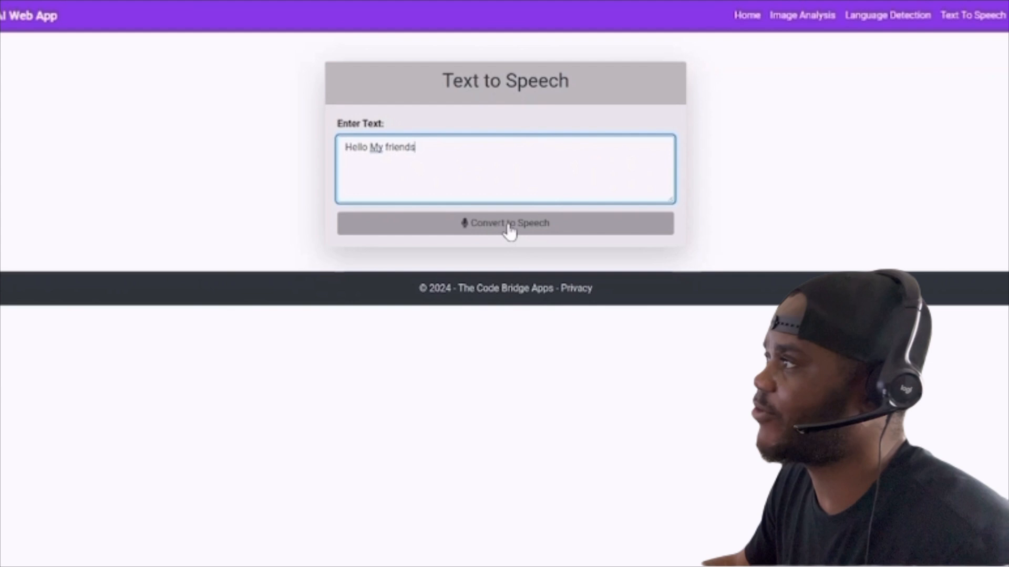
click(506, 223)
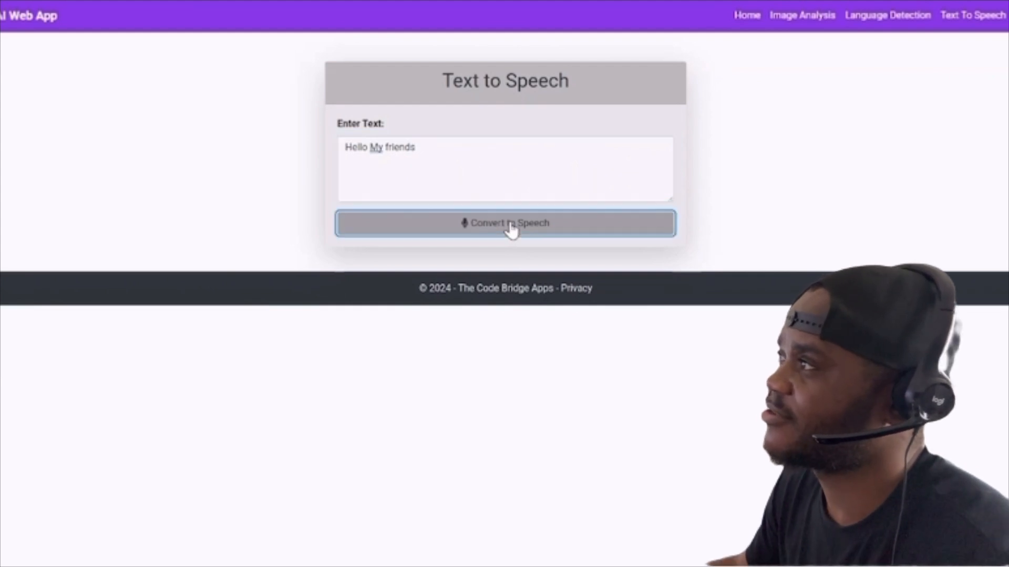
click(506, 222)
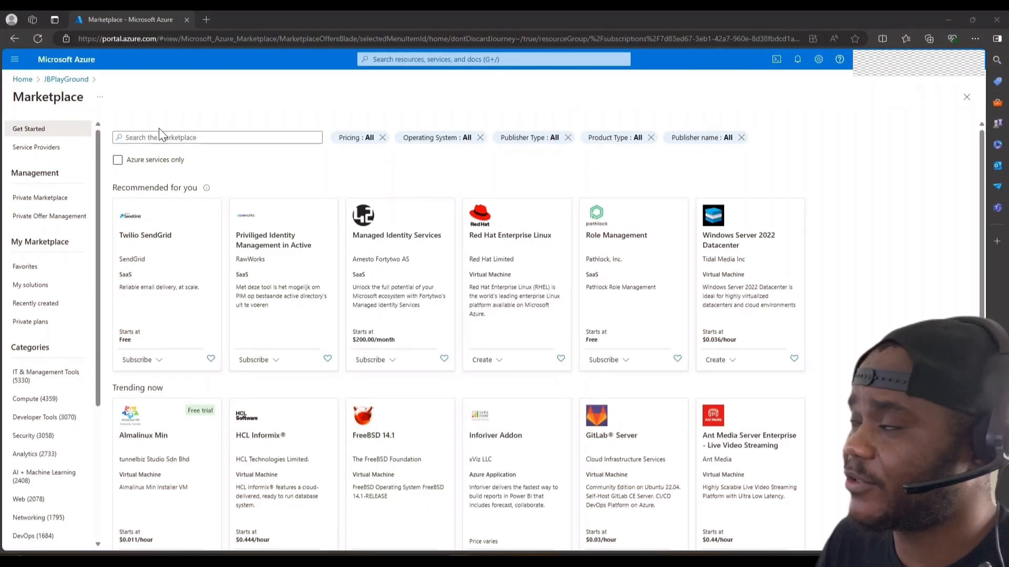
mouse_move(248, 161)
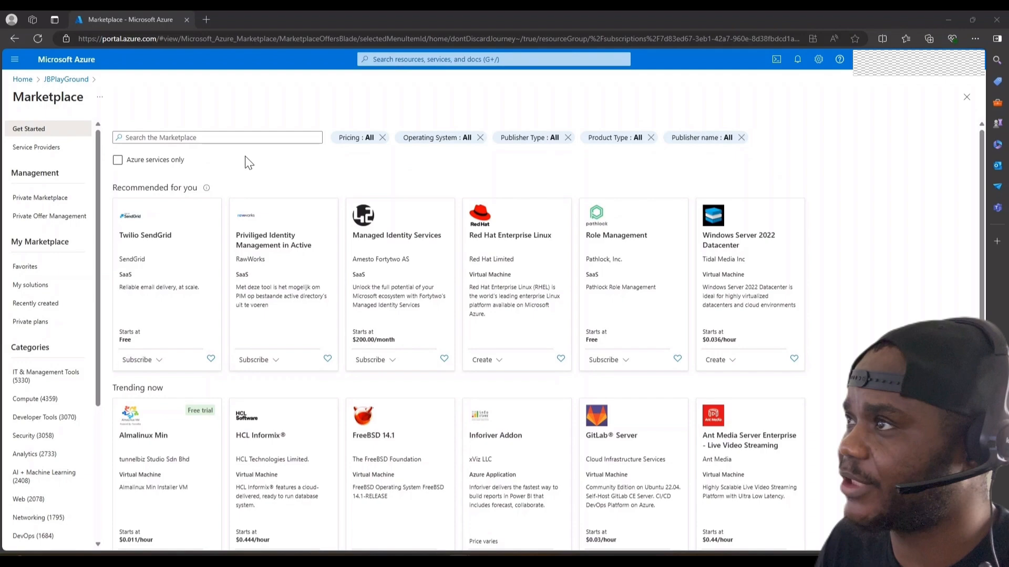
Step: Search the Marketplace for the Speech service and start creating one from its card
click(216, 137)
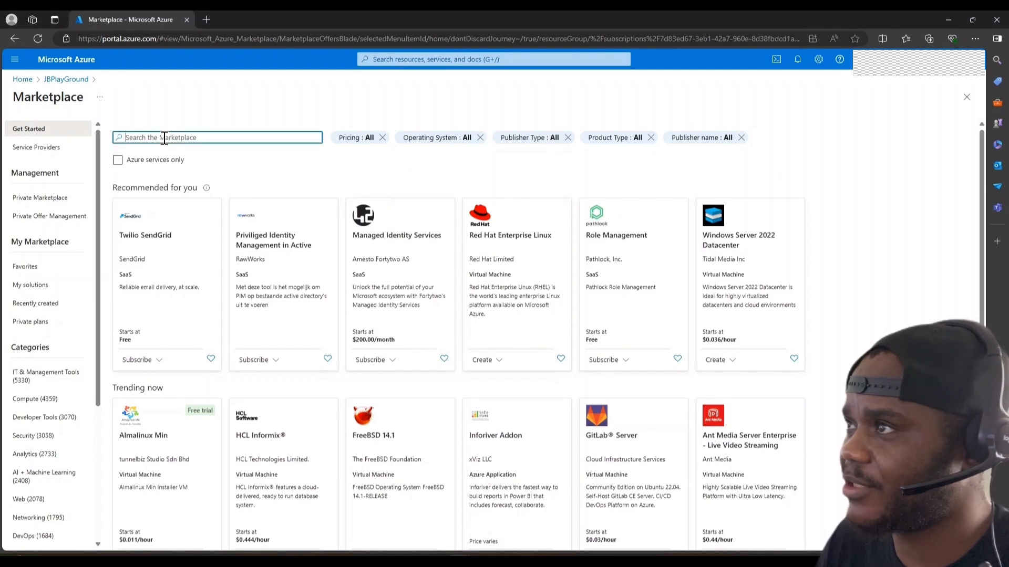
text(co)
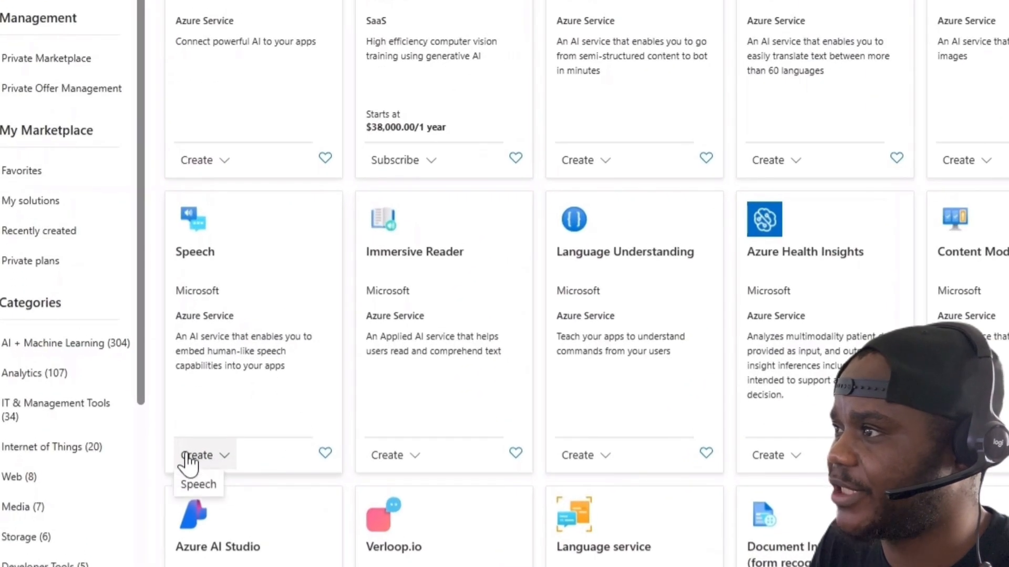
click(198, 455)
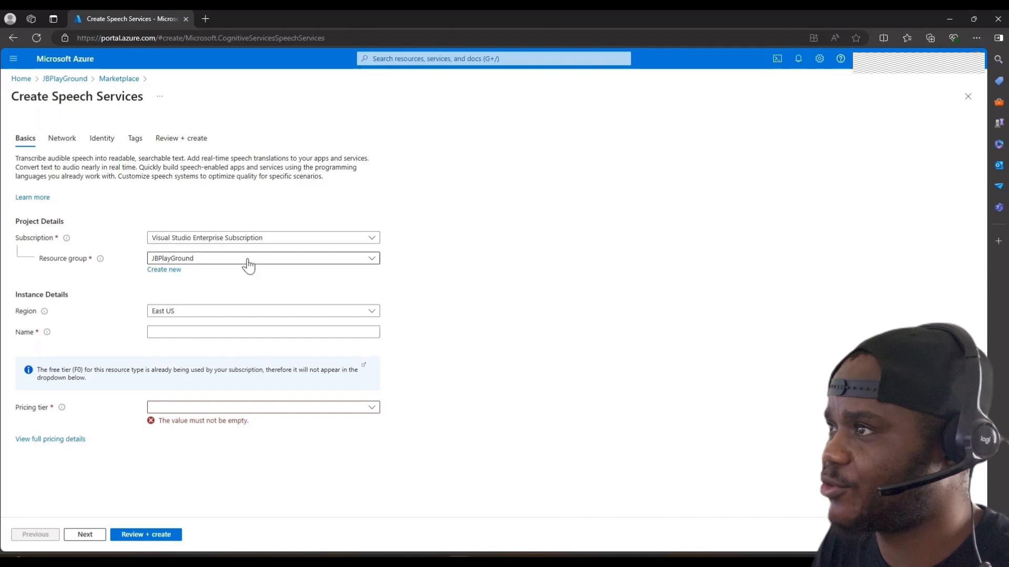
mouse_move(243, 308)
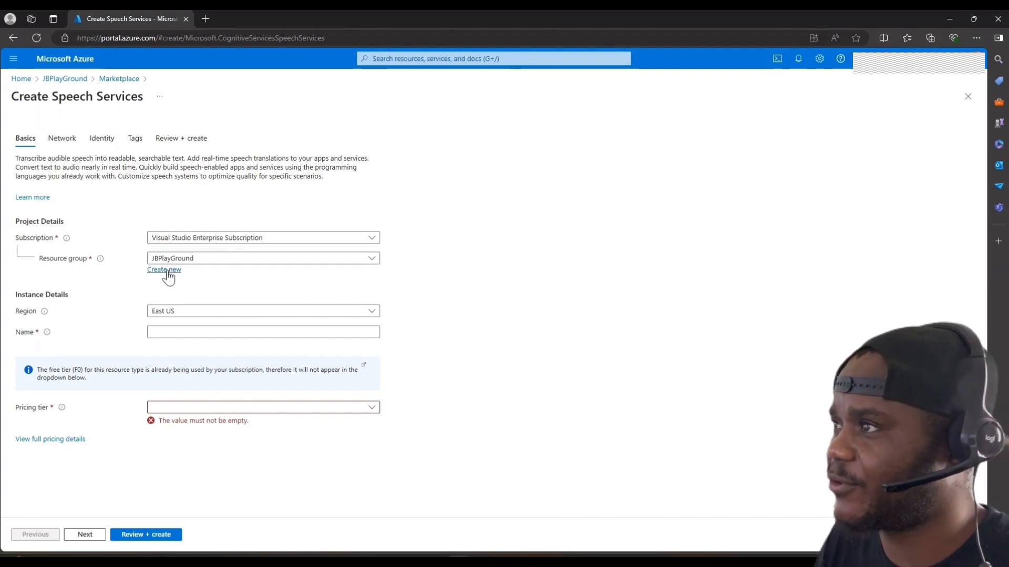
Step: Name the service speechservice1234, choose the Standard S0 tier and go to review
click(263, 332)
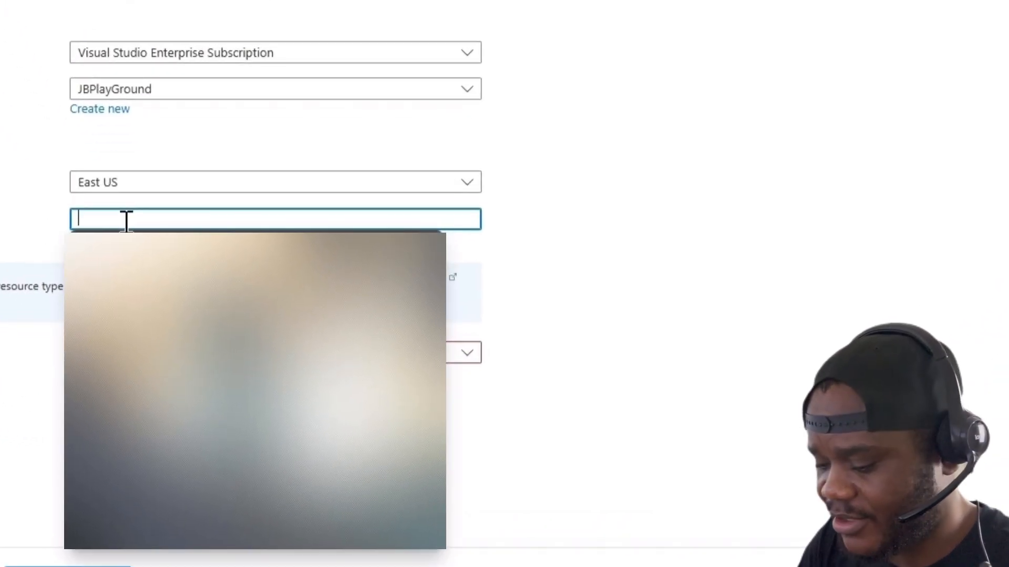
text(speech1)
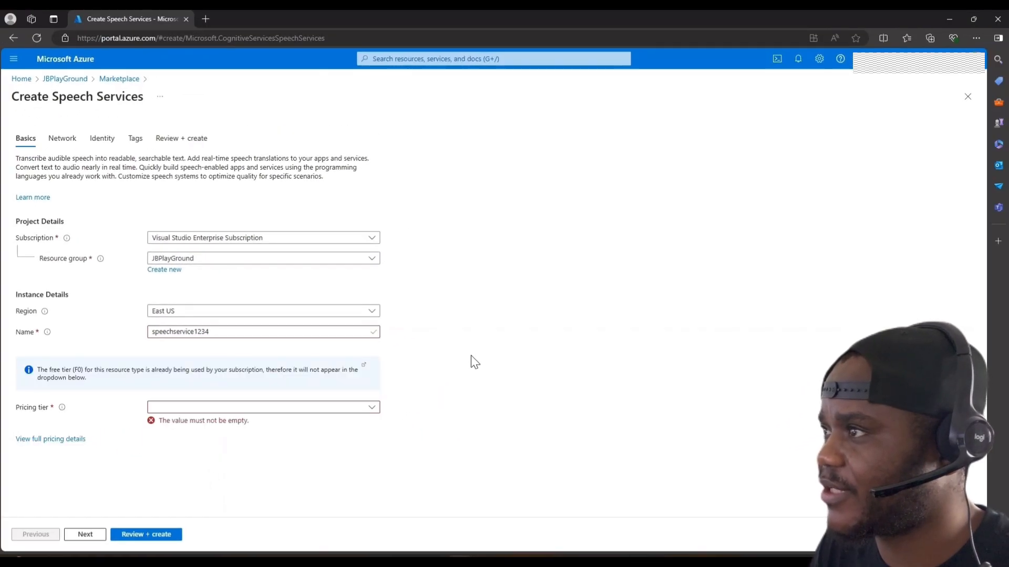
mouse_move(256, 417)
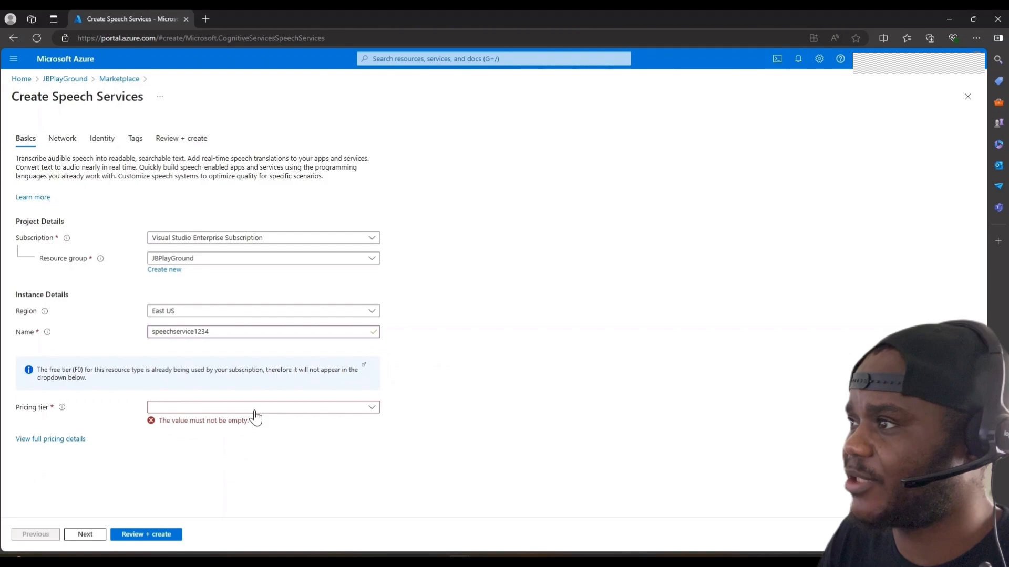
click(262, 406)
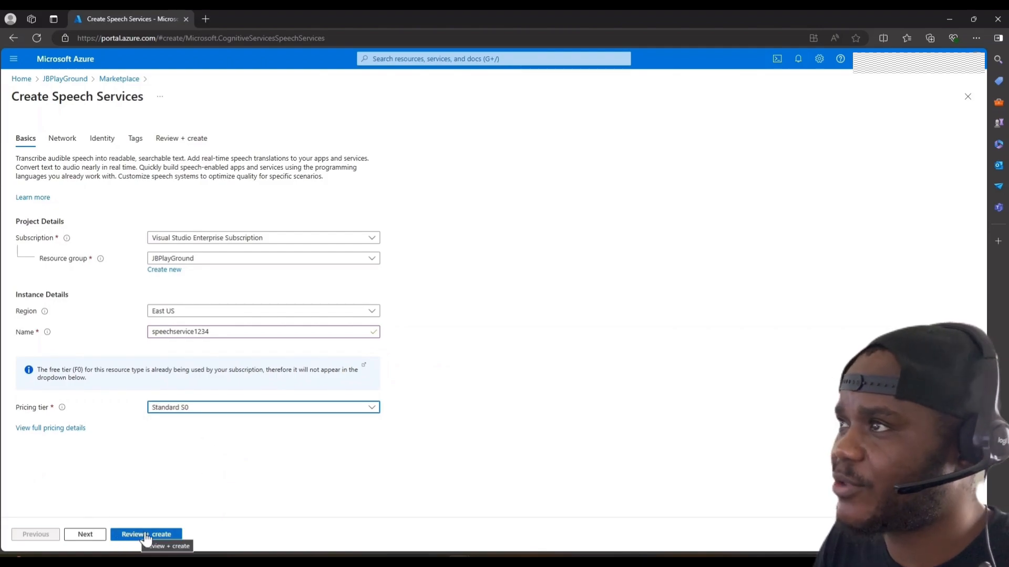
click(146, 534)
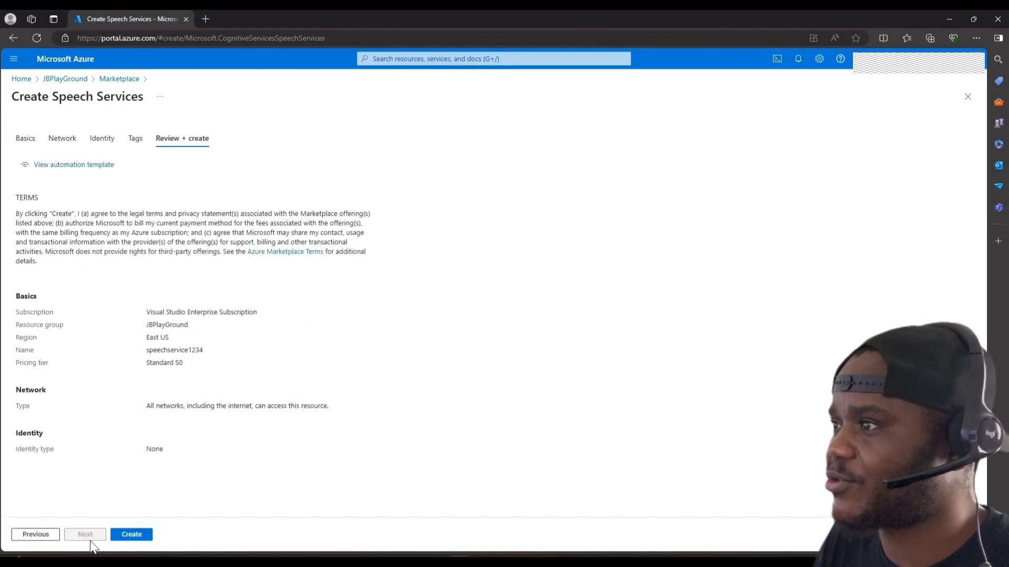
Step: Submit the speechservice1234 Speech service for deployment to JBPlayGround
click(132, 534)
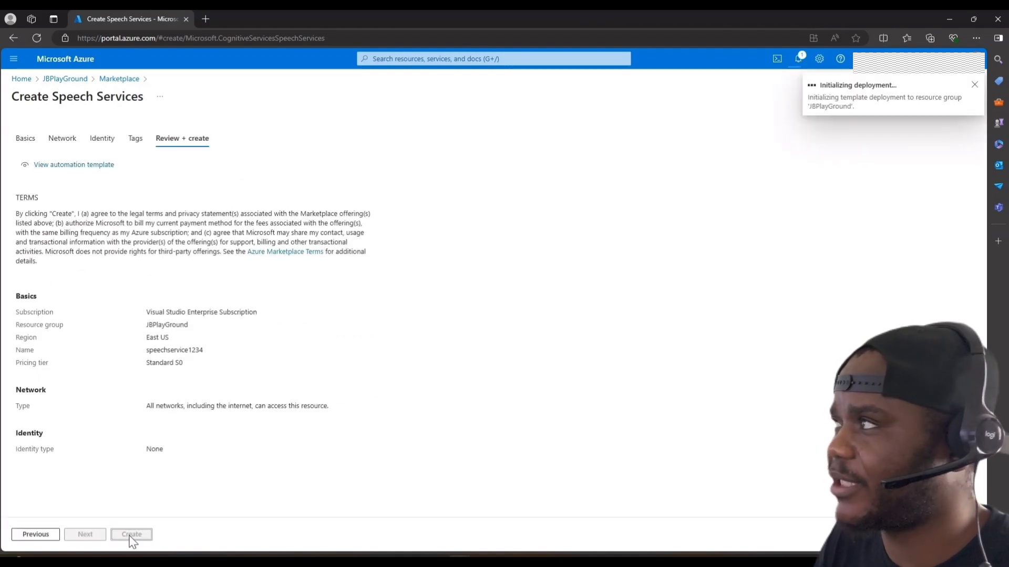
click(130, 533)
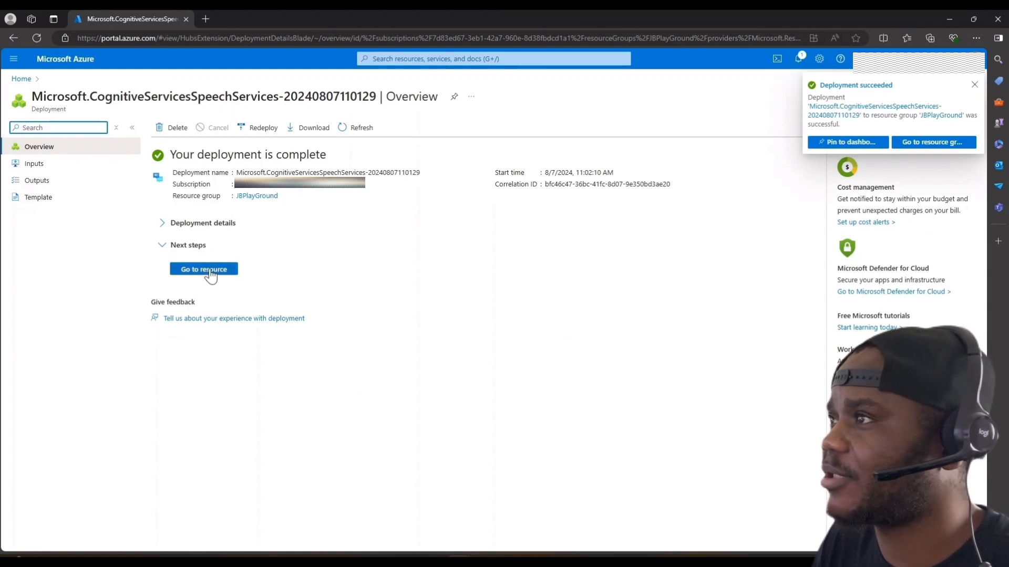
Step: View speechservice1234's Keys and Endpoint and select its endpoint URL for copying
click(203, 269)
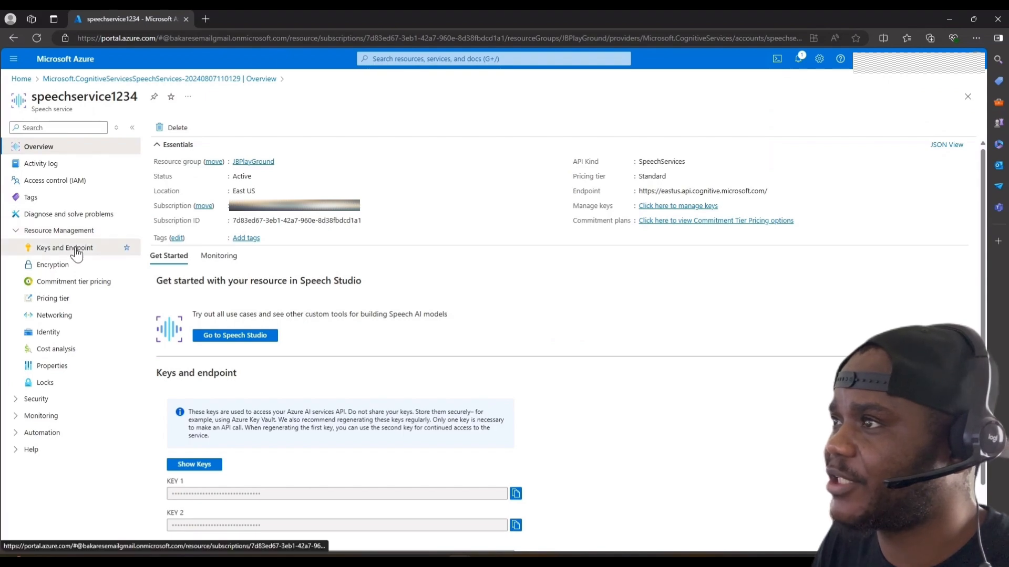
click(64, 248)
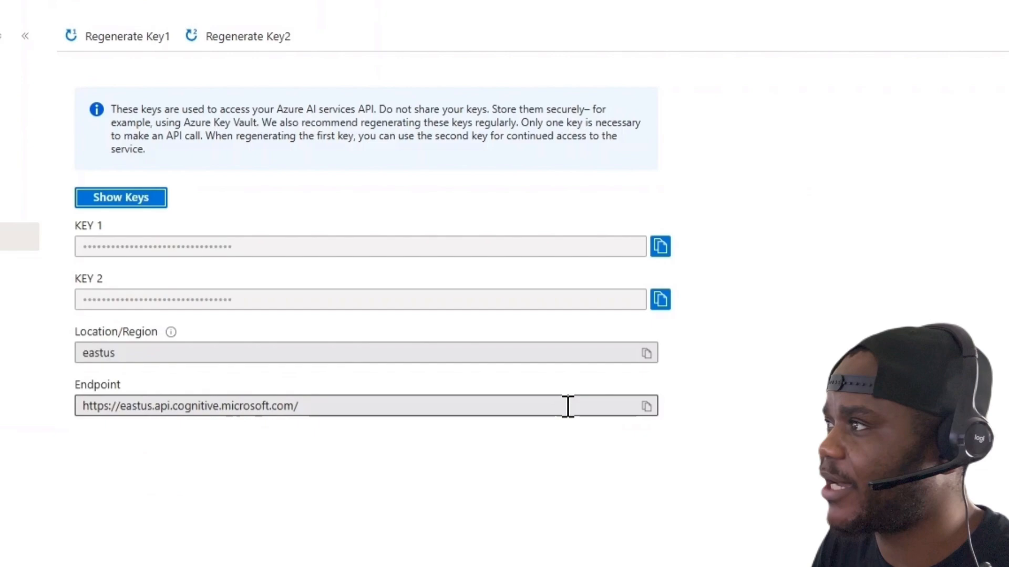
mouse_move(648, 406)
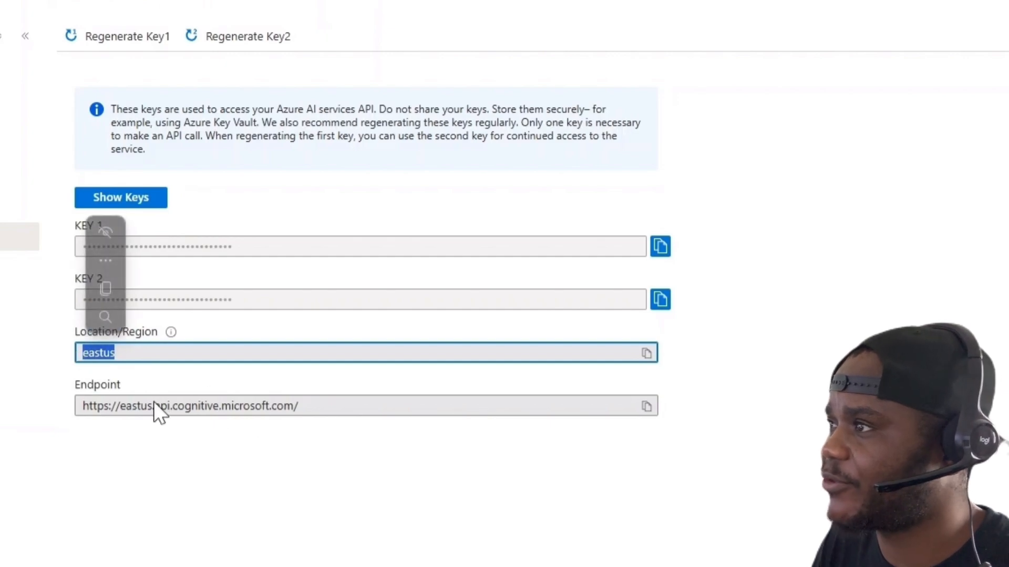
click(145, 405)
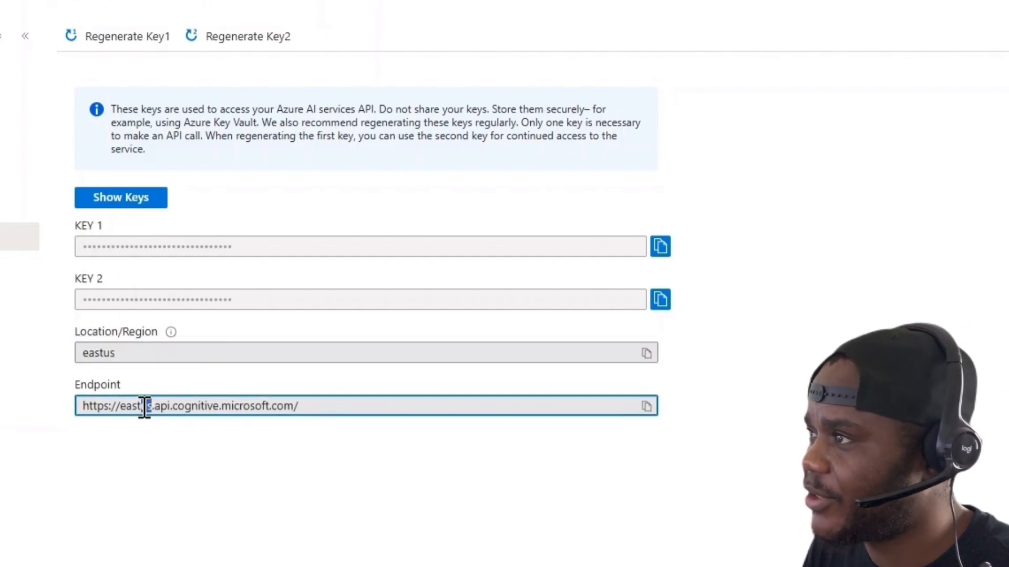
double_click(135, 406)
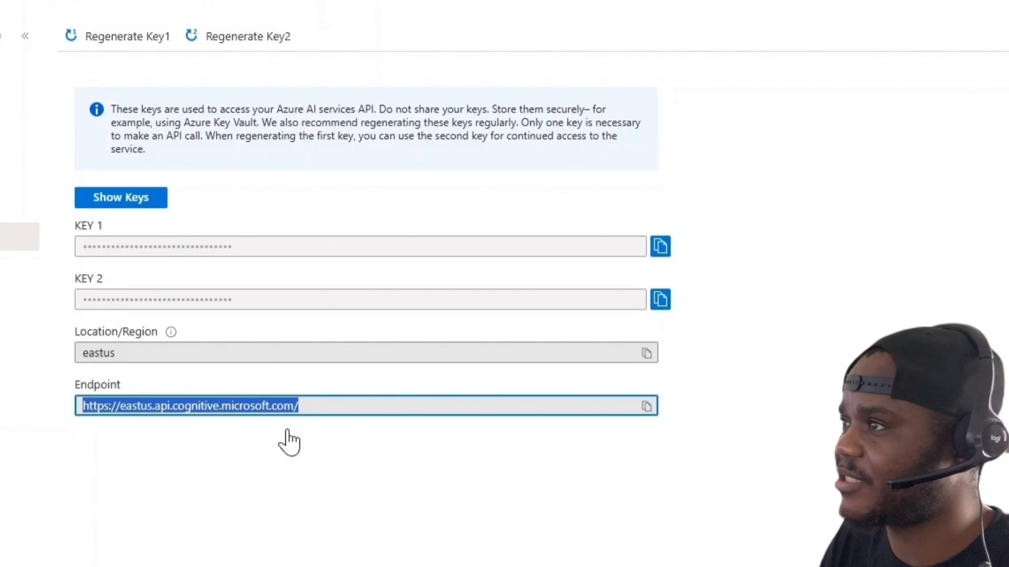
mouse_move(334, 396)
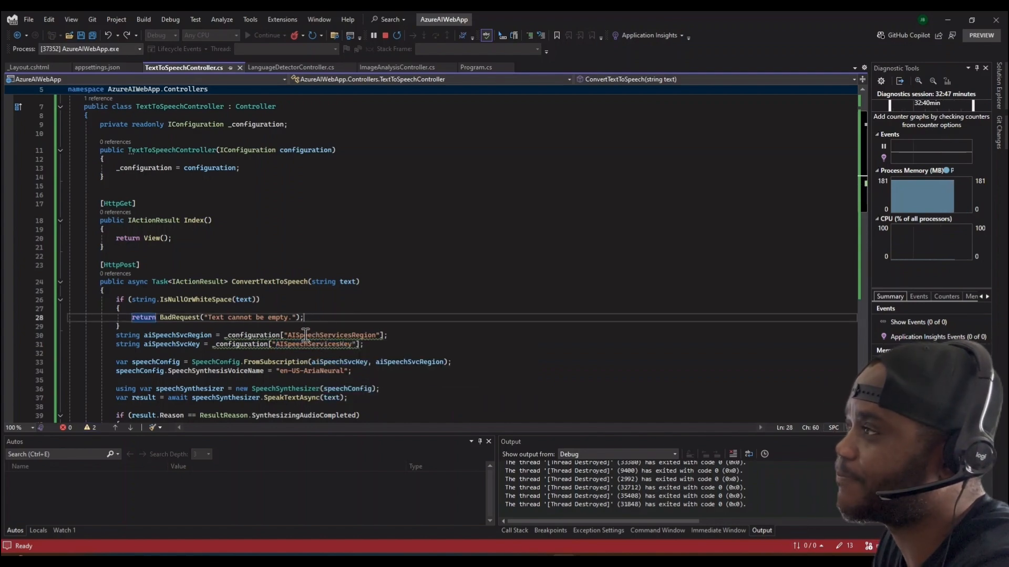
Step: Select the AISpeechServicesRegion configuration key in TextToSpeechController.cs
double_click(332, 335)
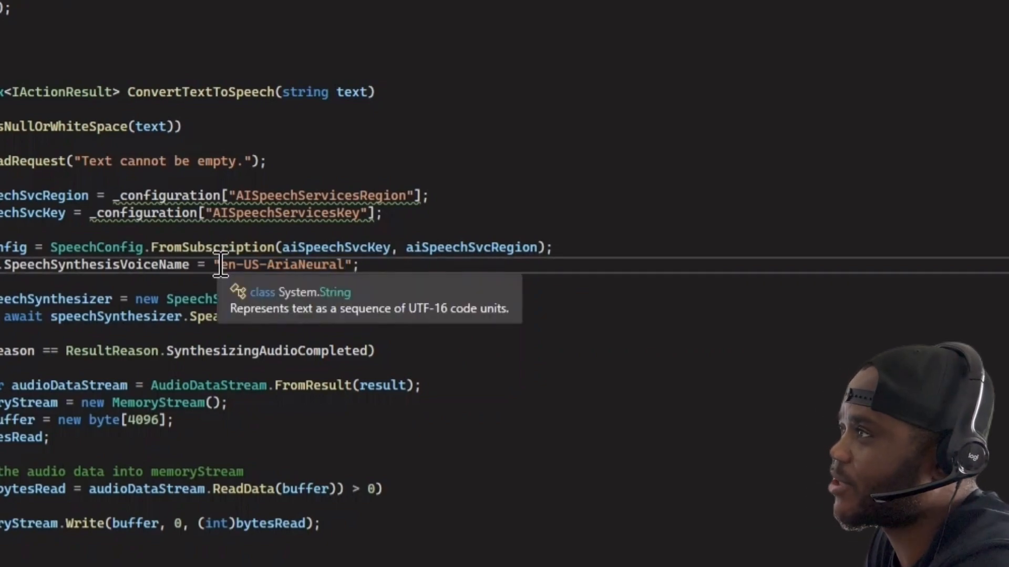
double_click(257, 265)
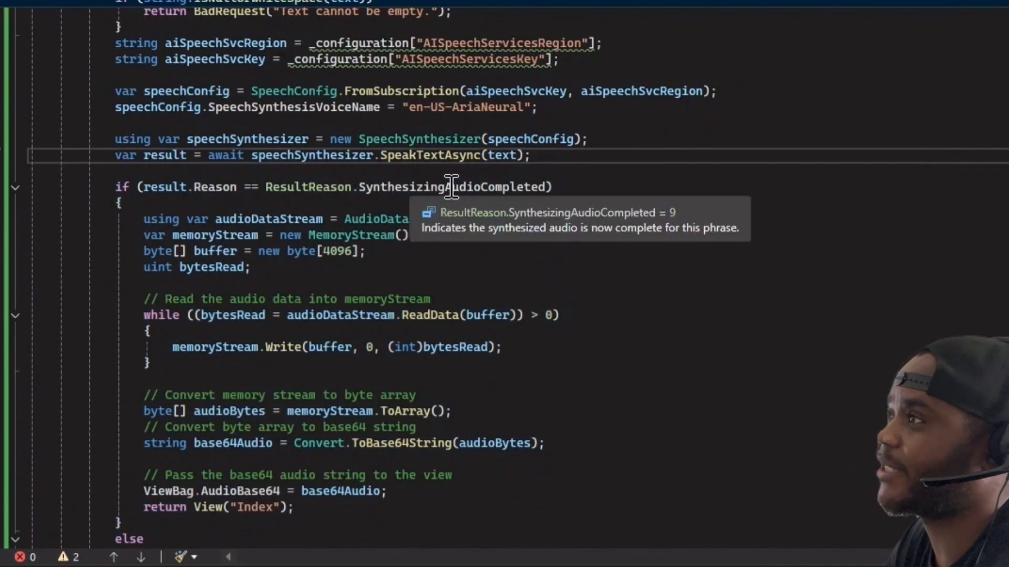
double_click(451, 187)
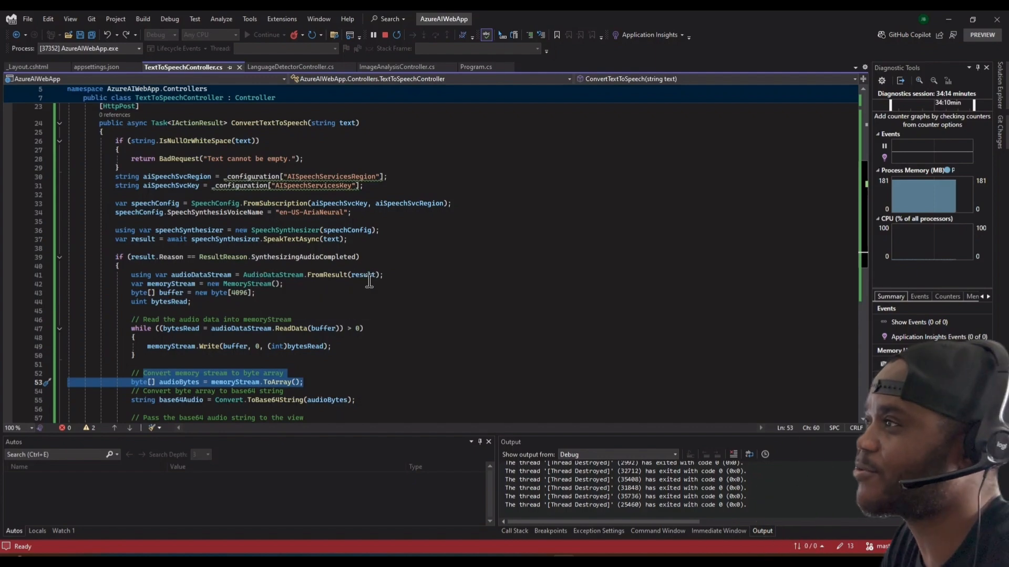
Step: Scroll through the controller code before switching to the running web app
scroll(down, 3)
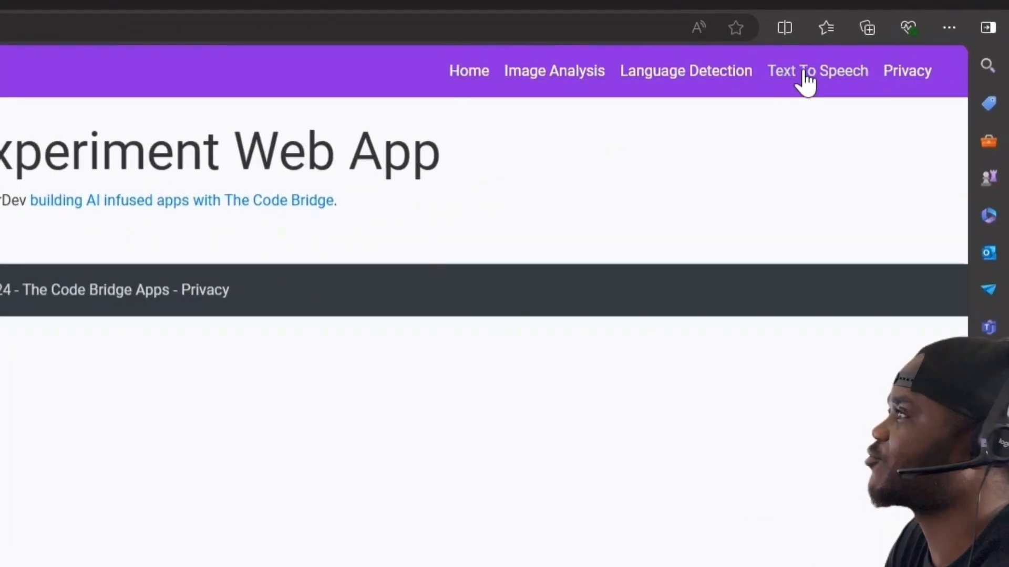
Step: Convert 'Hello My friends' on the Text To Speech page so an audio player appears
click(818, 70)
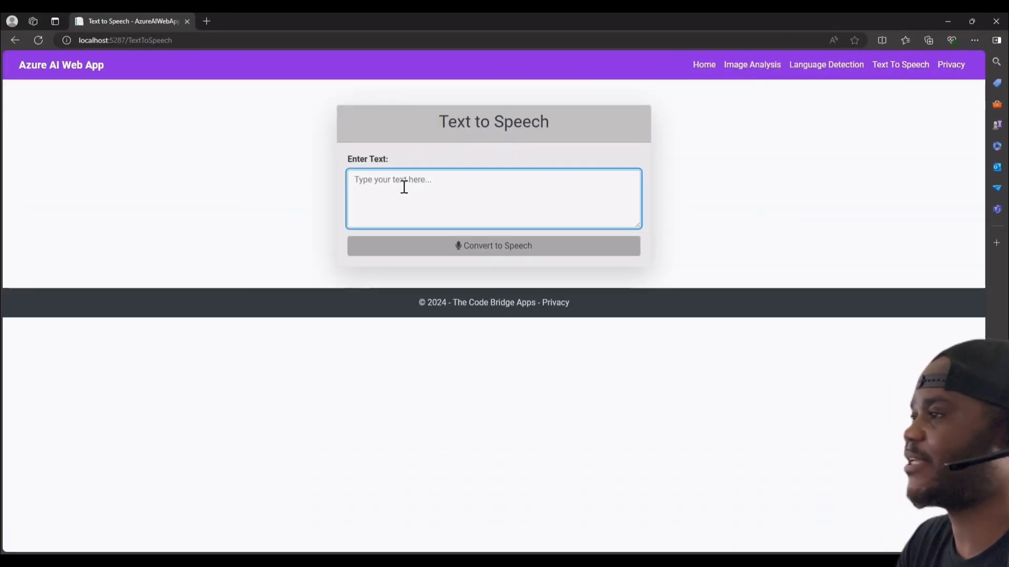
text(Hello)
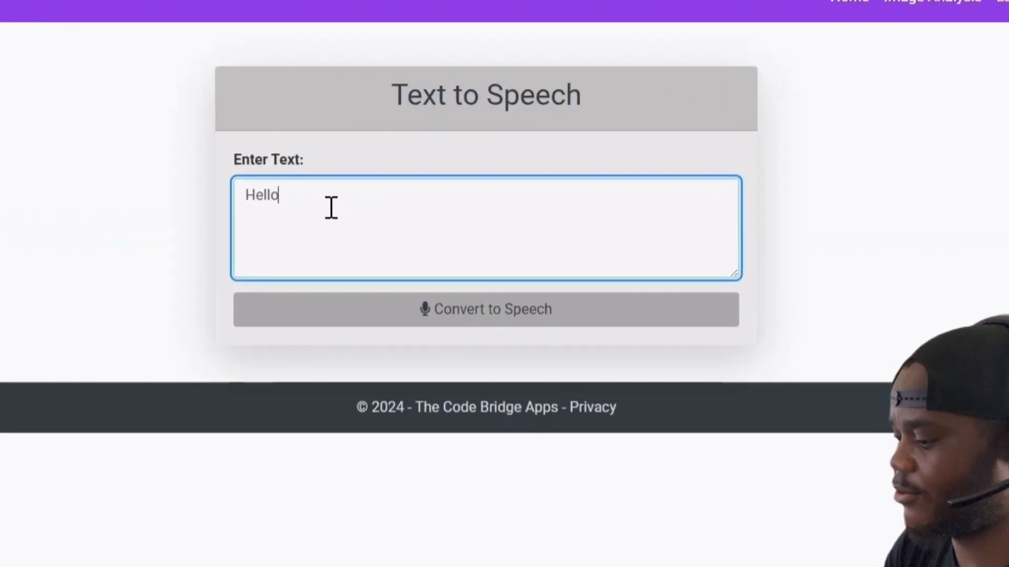
text(My friends)
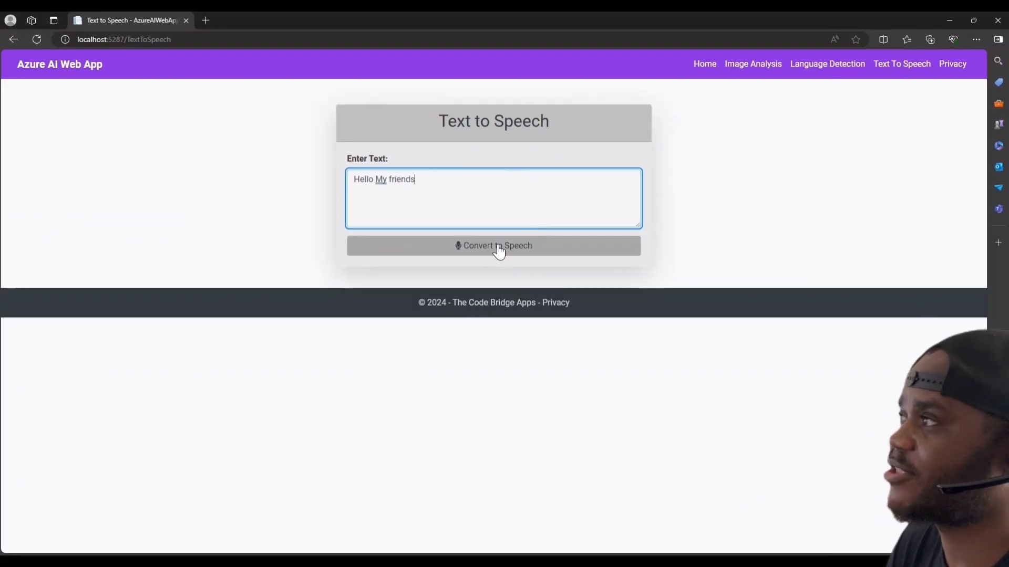
click(493, 246)
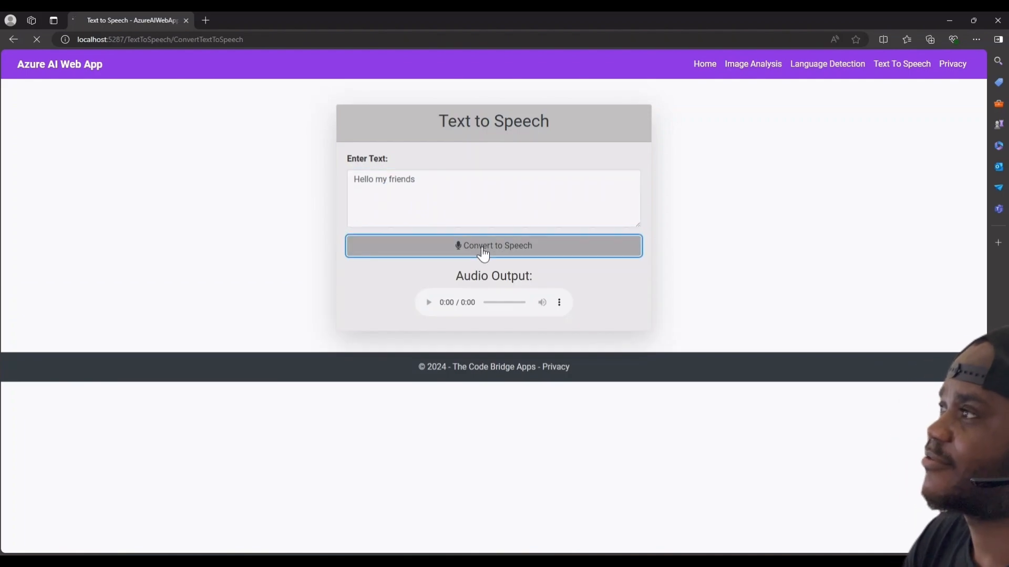
click(494, 246)
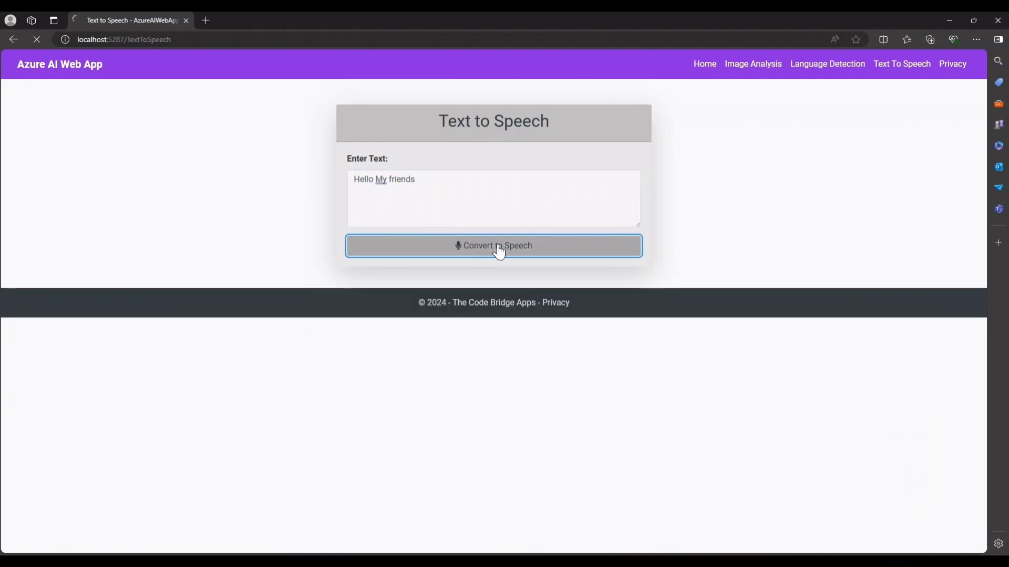
click(492, 246)
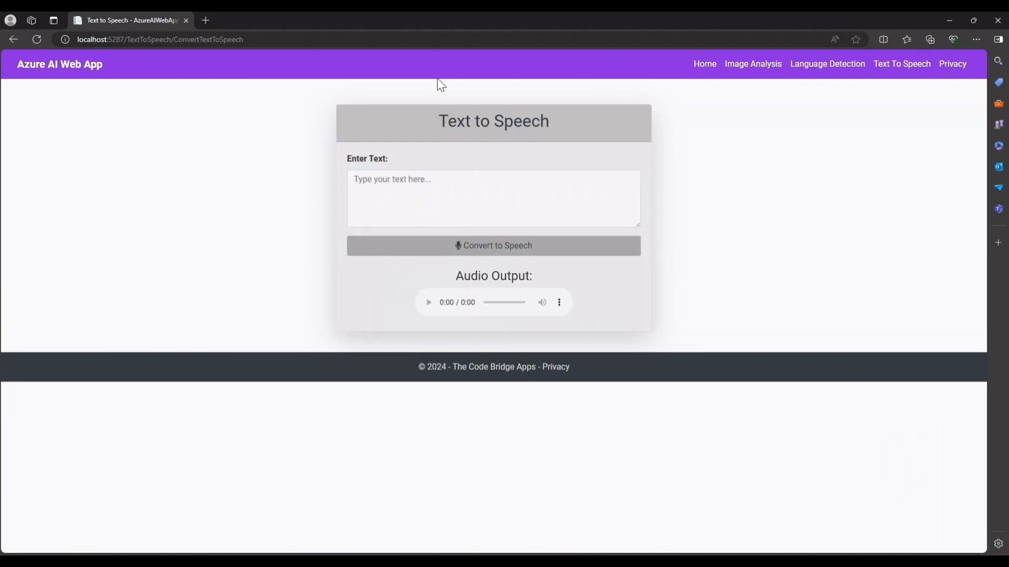